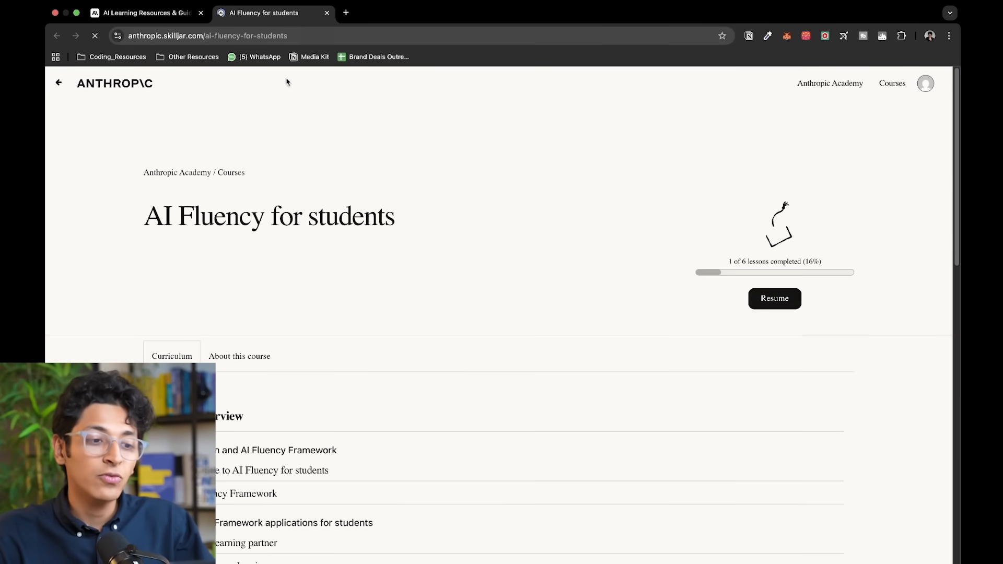
scroll("down", 3)
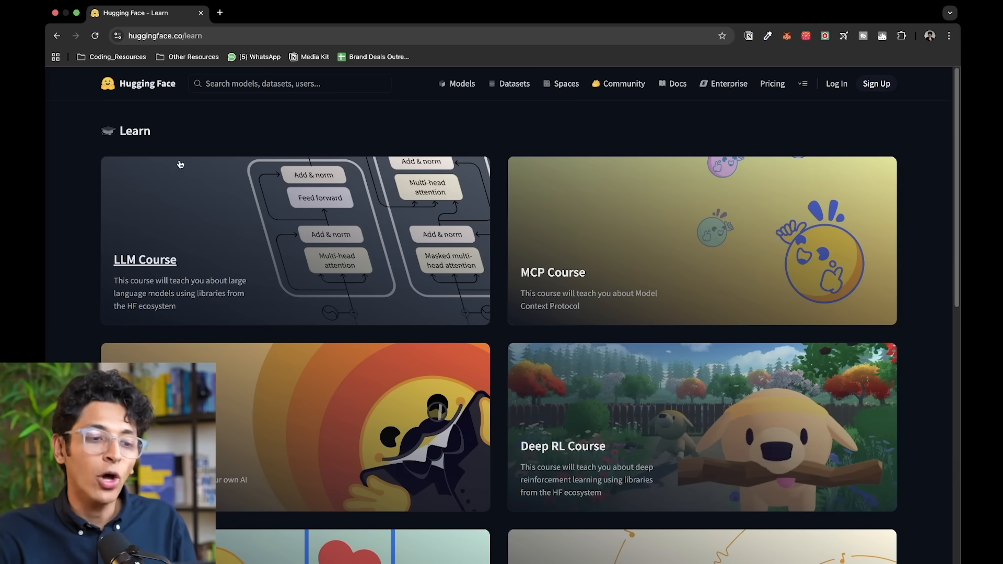
scroll("down", 3)
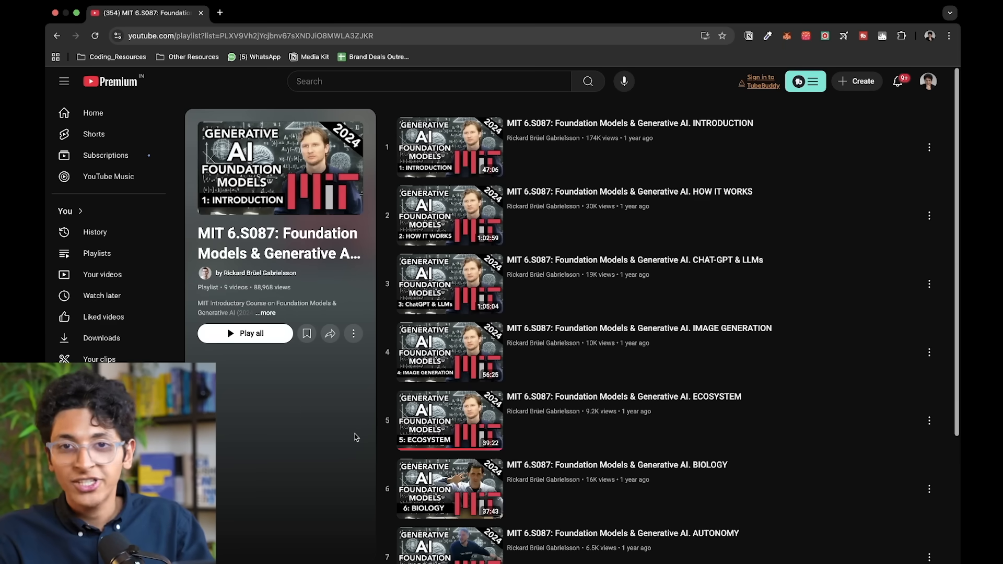
mouse_move(448, 283)
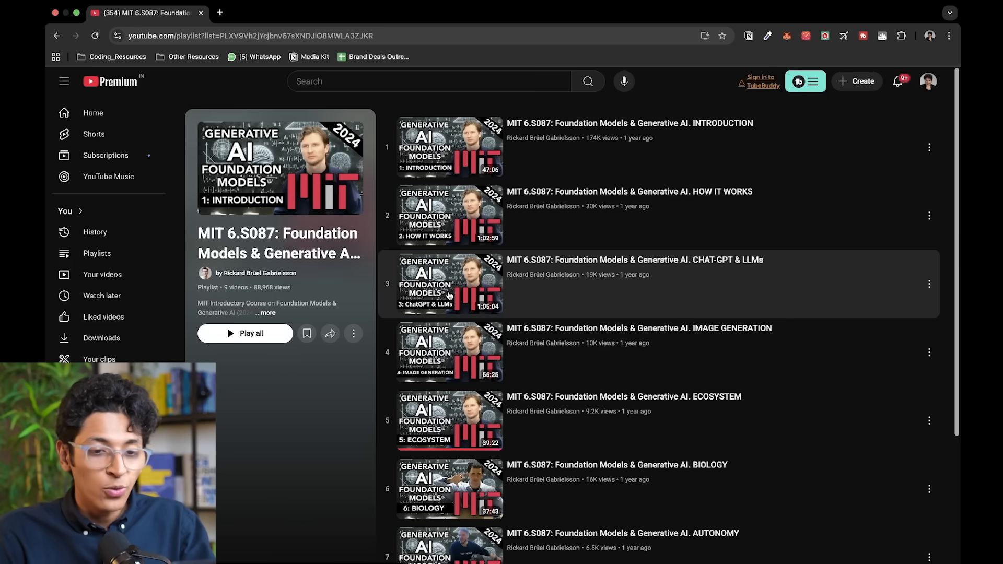